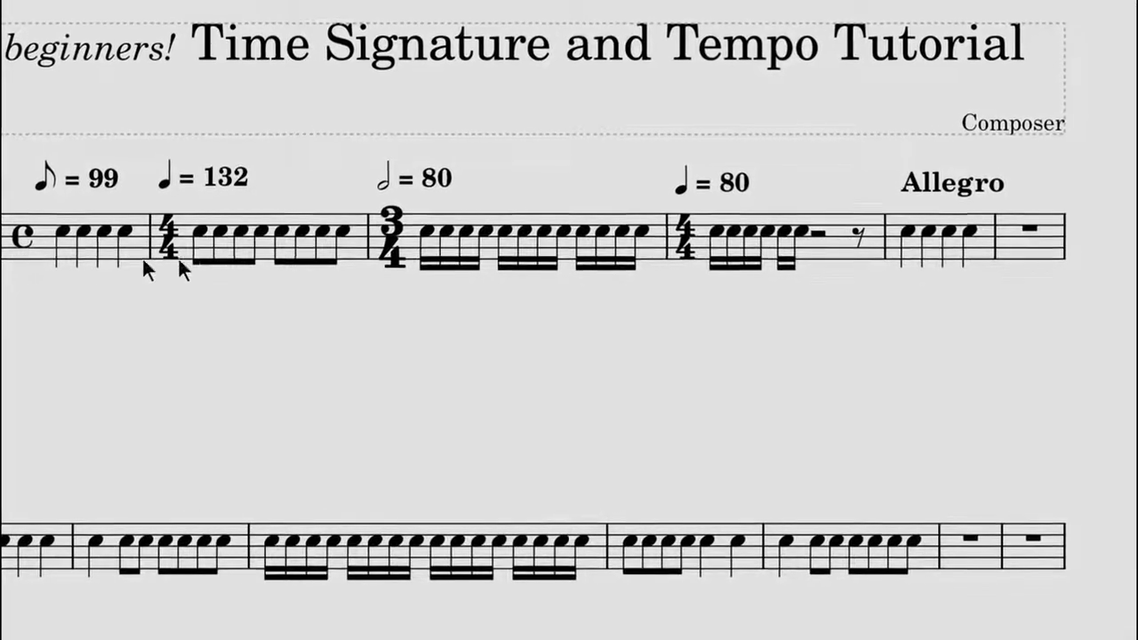
Step: Switch the measure 2 time signature's appearance from 4/4 to the common-time symbol
left_click(169, 233)
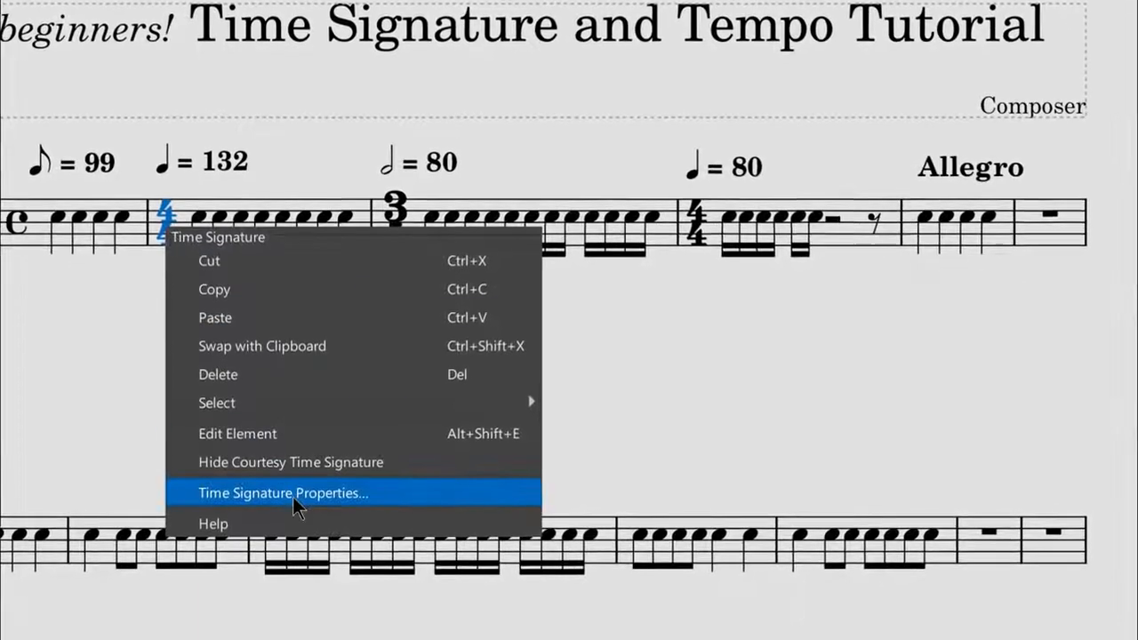
left_click(283, 492)
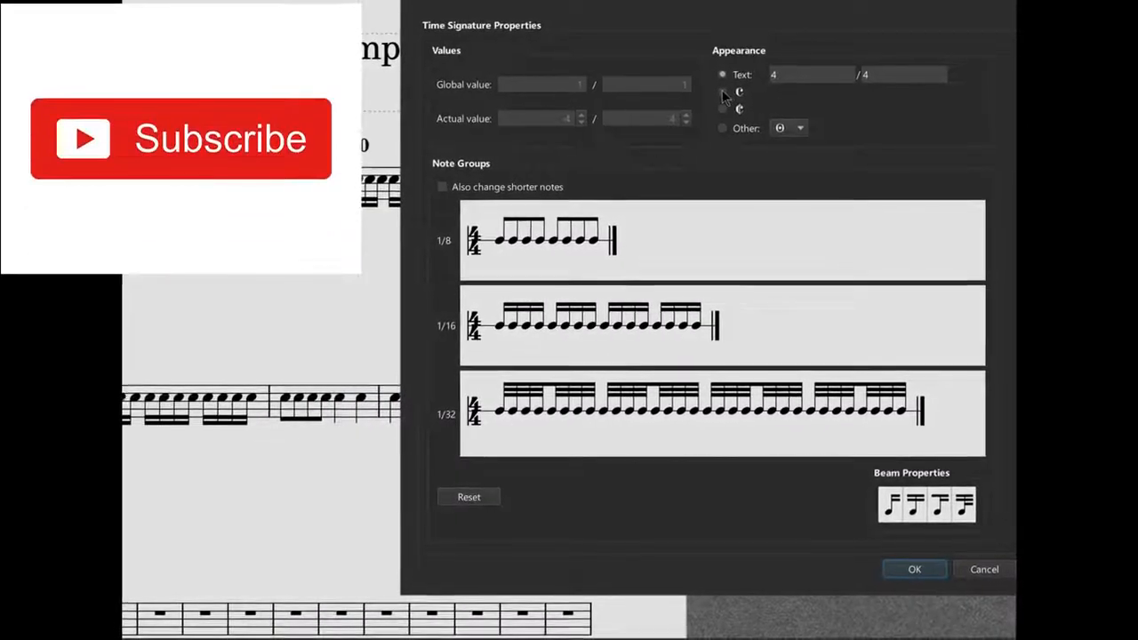
left_click(915, 569)
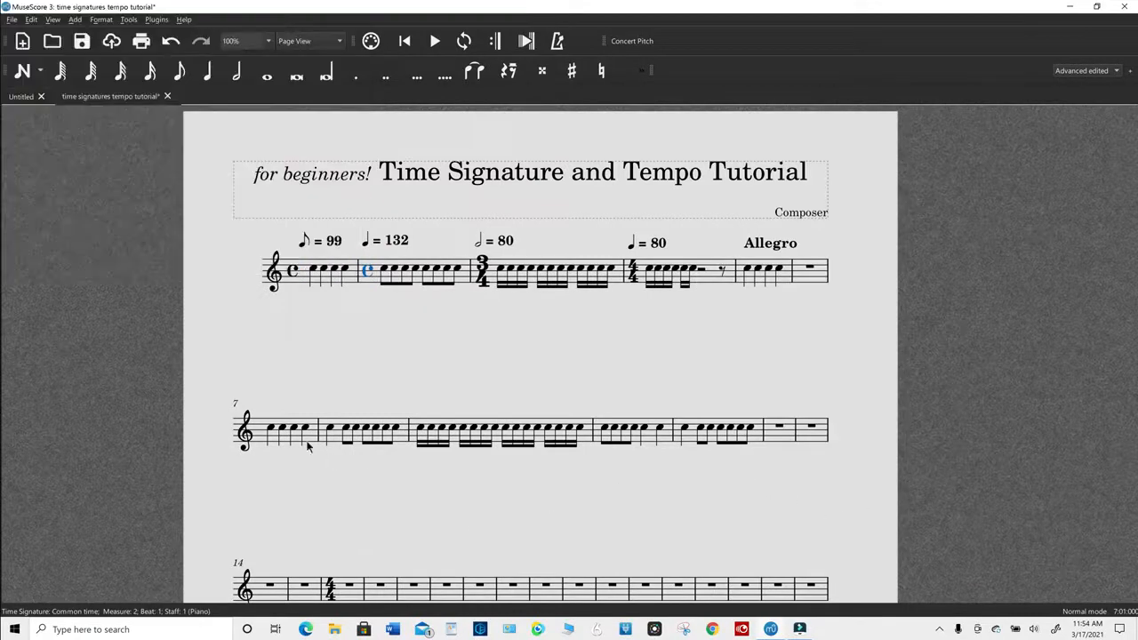
Step: Add a 5/4 time signature at the first note of measure 7 via the Master Palette
left_click(273, 429)
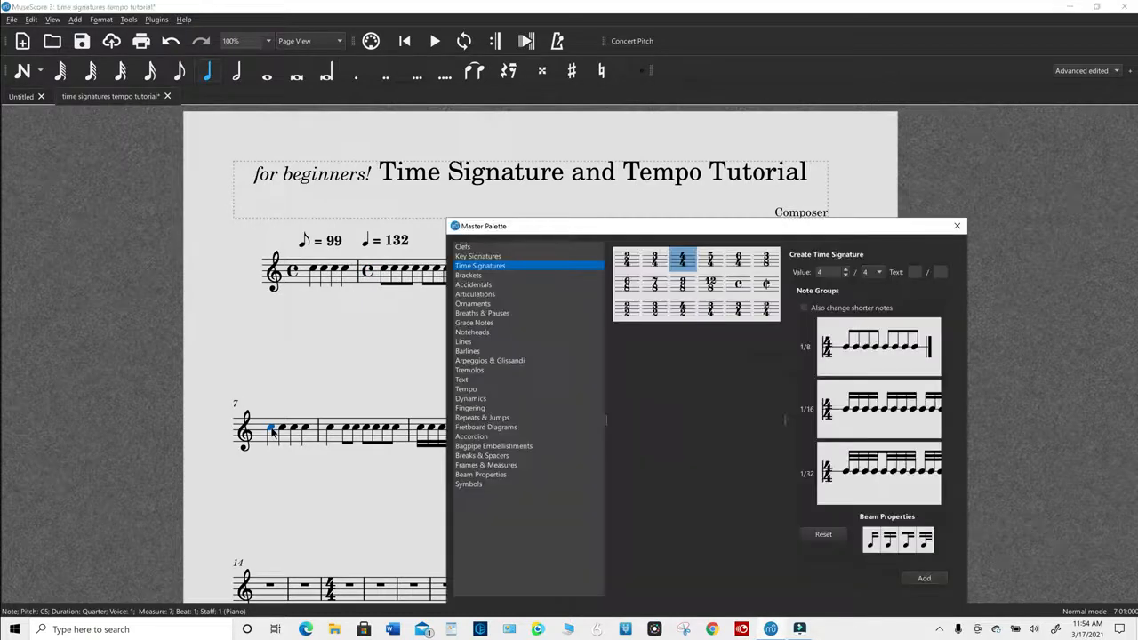
left_click(710, 259)
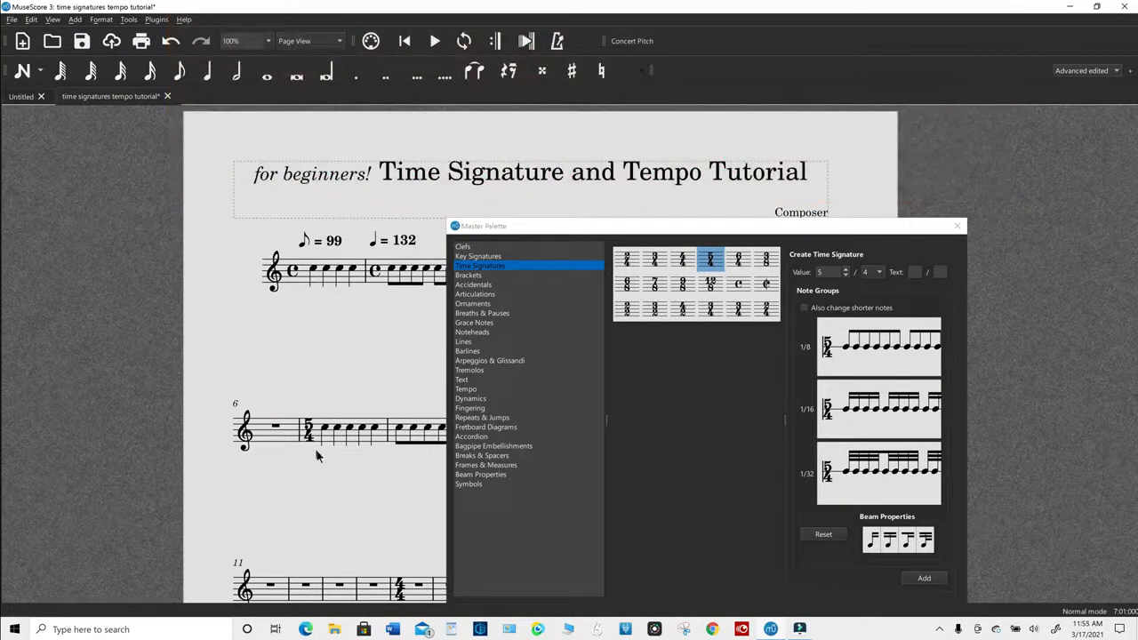
left_click(957, 225)
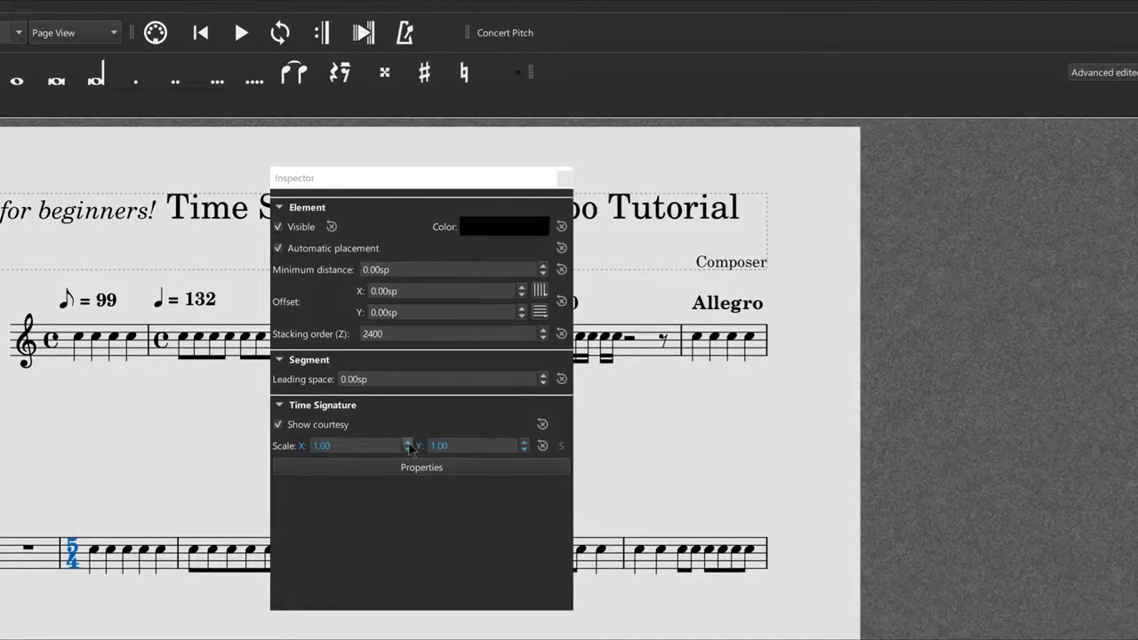
Step: Scale the 5/4 time signature to 1.60 by 1.40 and colour it green
left_click(407, 442)
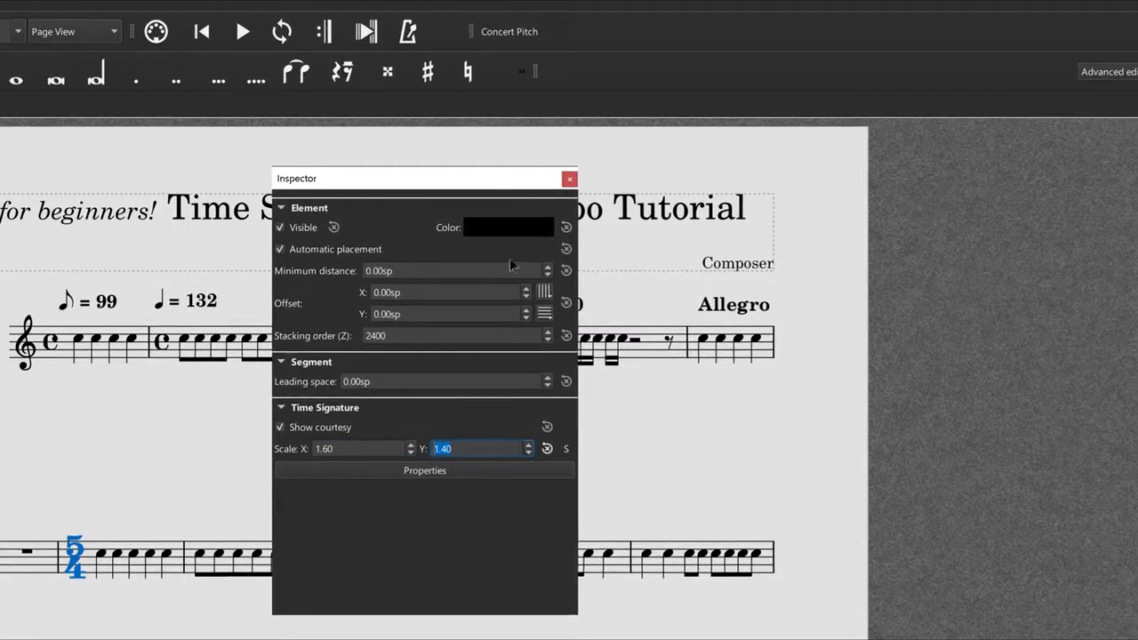
left_click(509, 227)
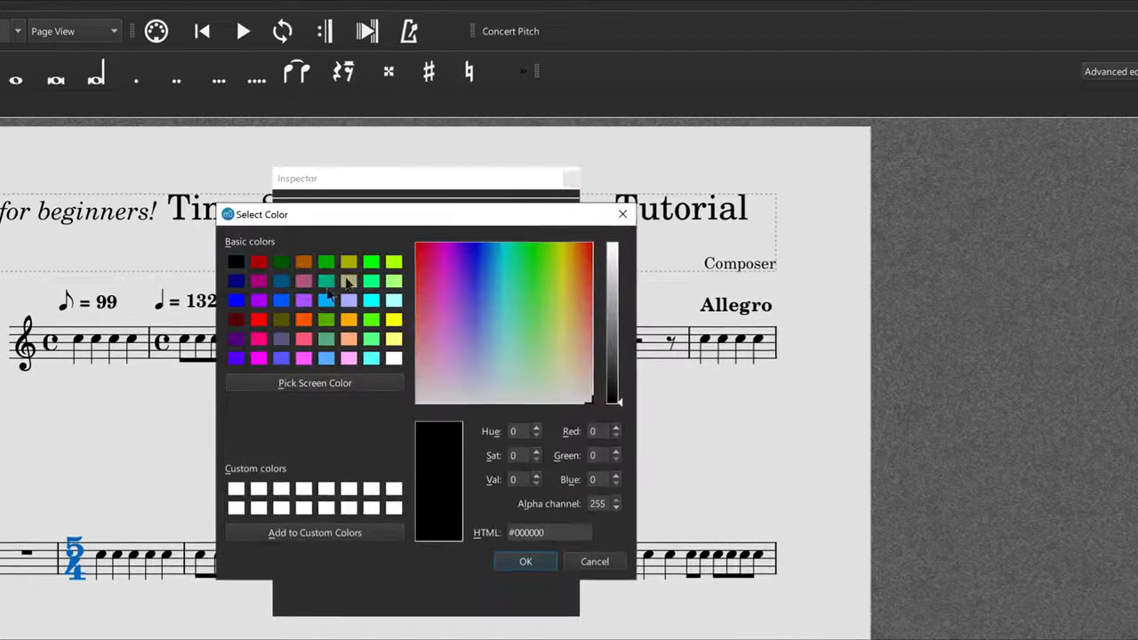
left_click(326, 262)
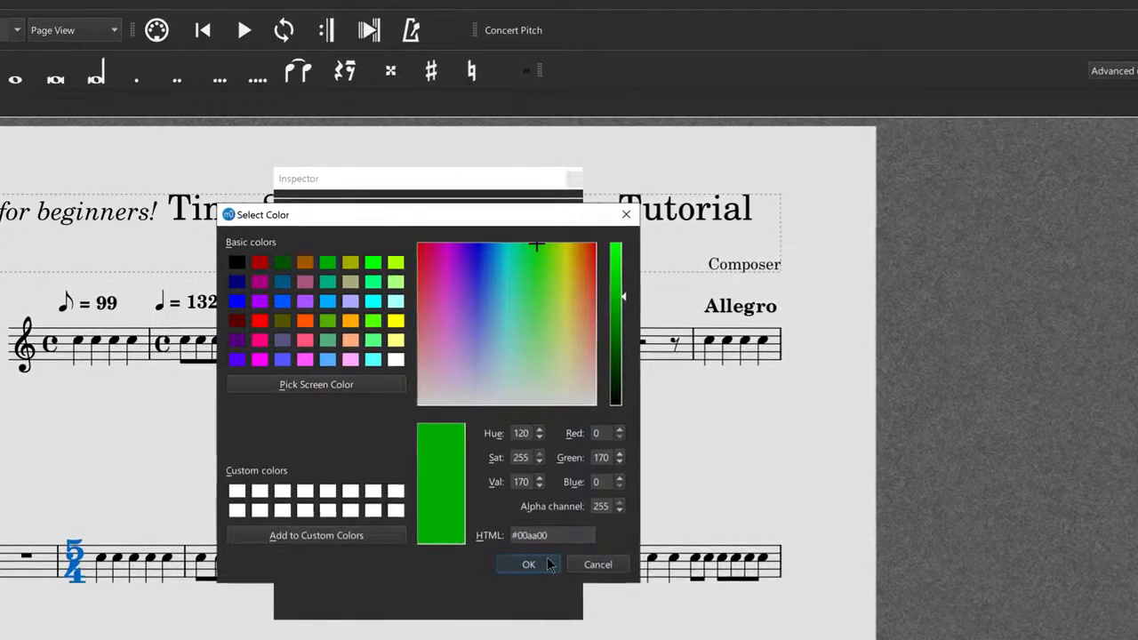
left_click(528, 565)
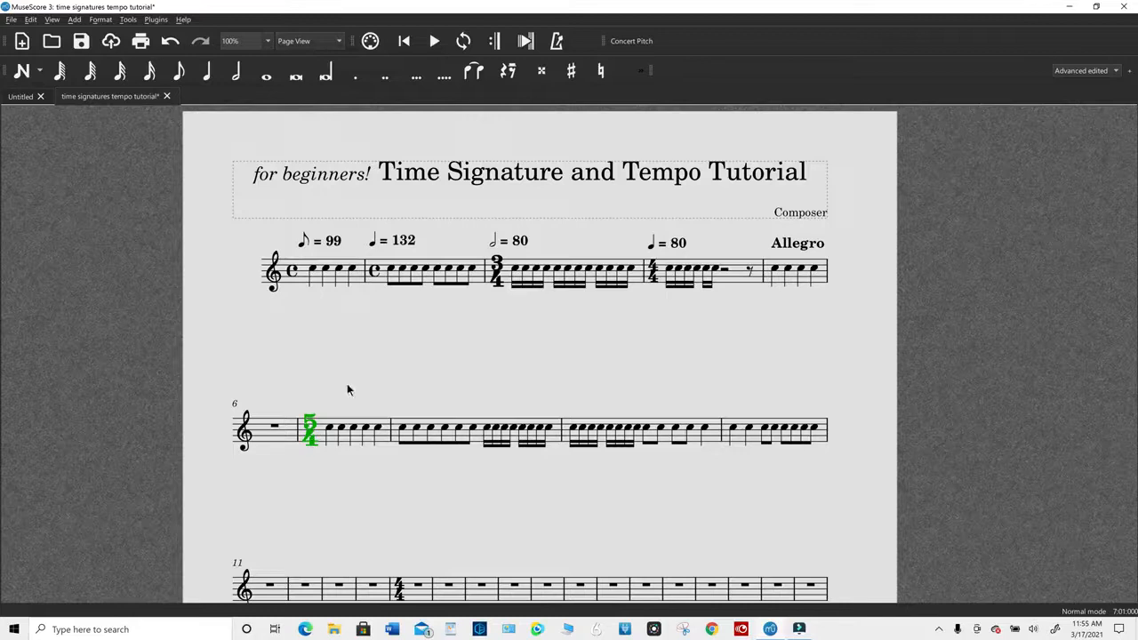
Step: Add a 98 tempo mark at measure 7 using an eighth-note symbol
left_click(497, 271)
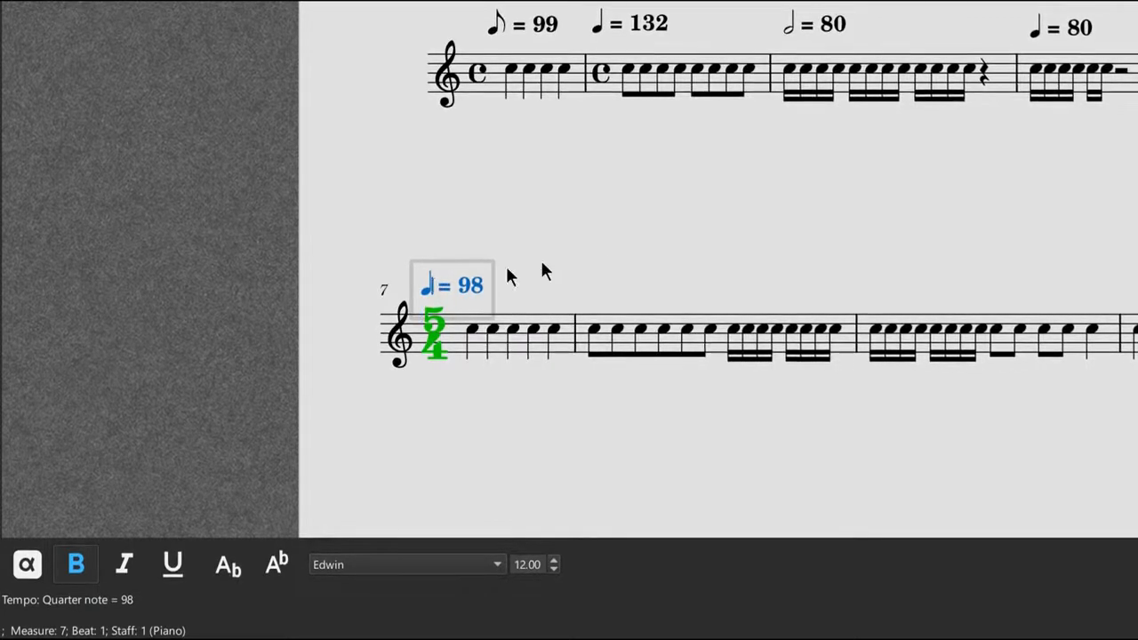
mouse_move(609, 265)
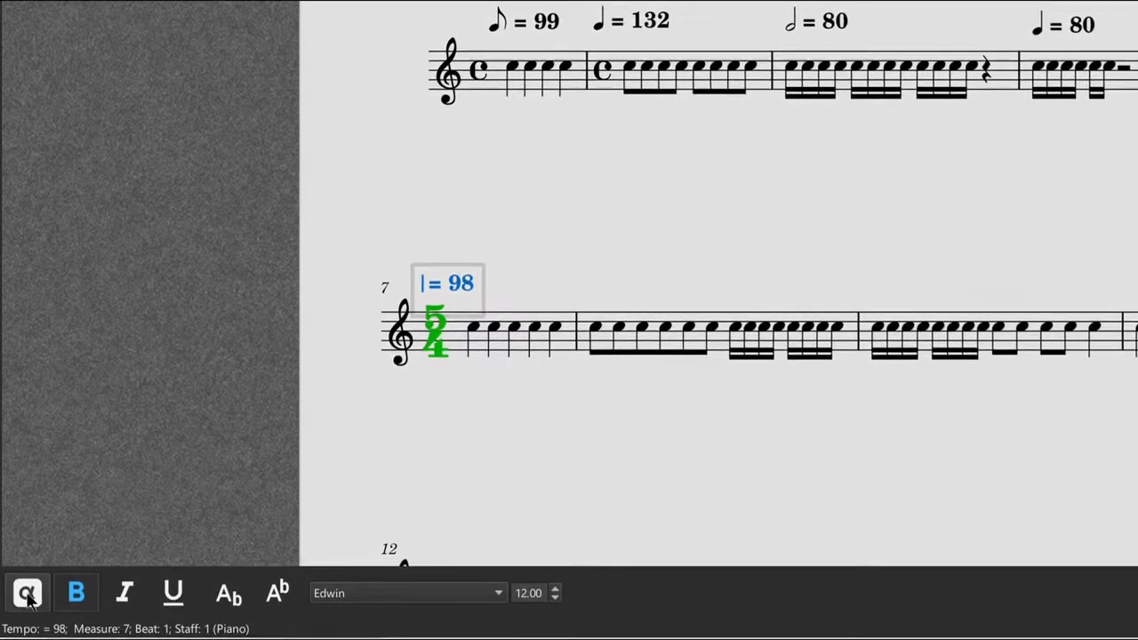
left_click(26, 593)
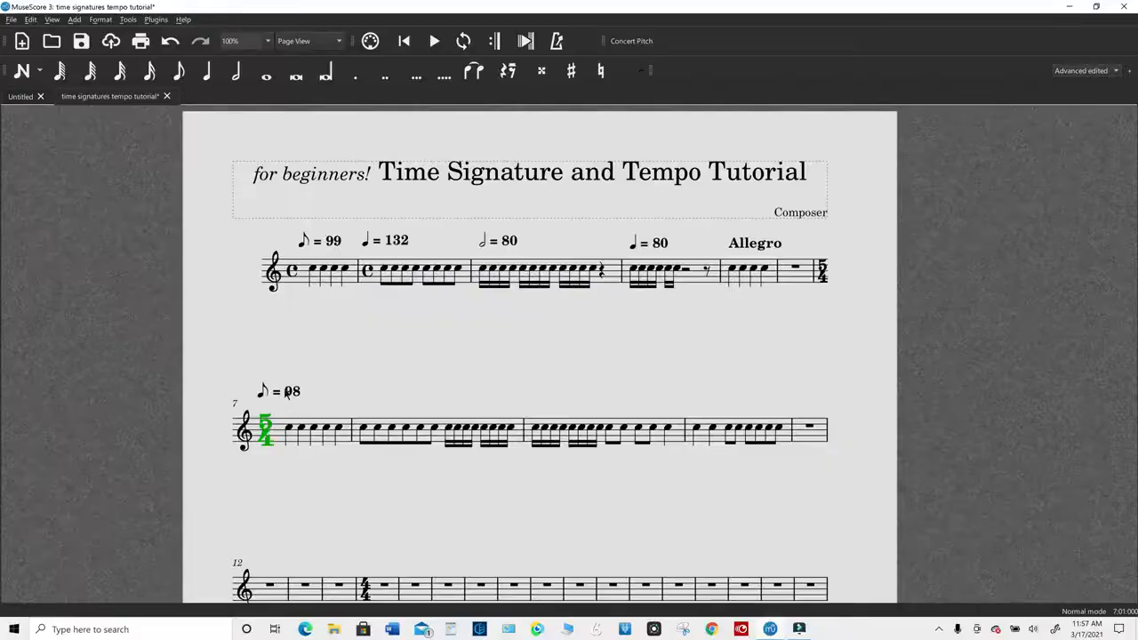
left_click(285, 391)
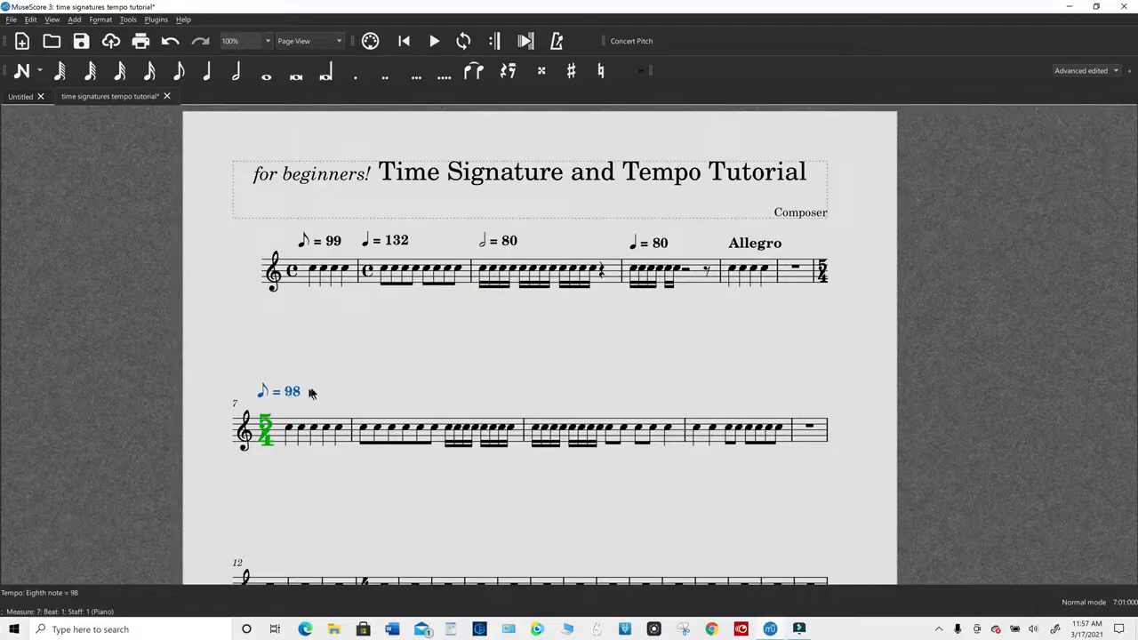
double_click(292, 392)
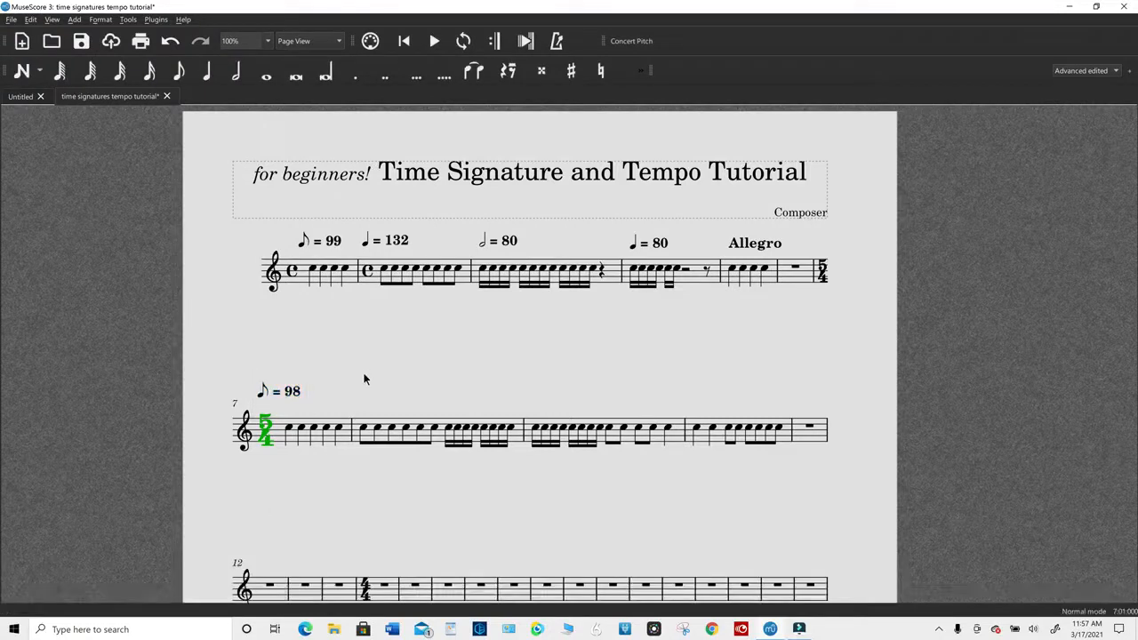
left_click(281, 391)
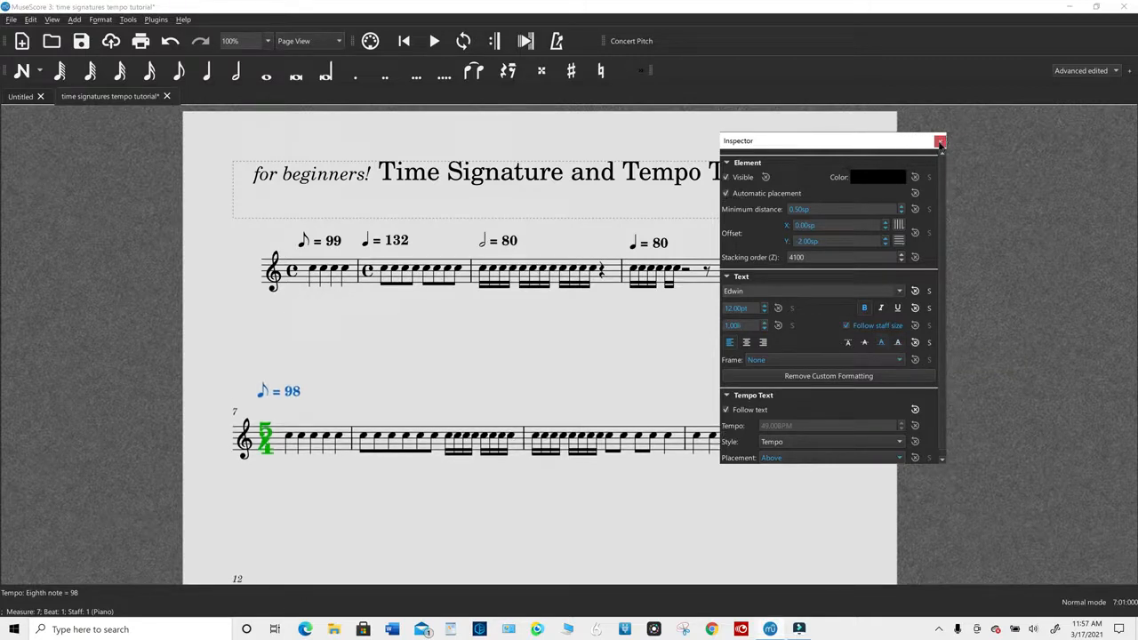
left_click(940, 142)
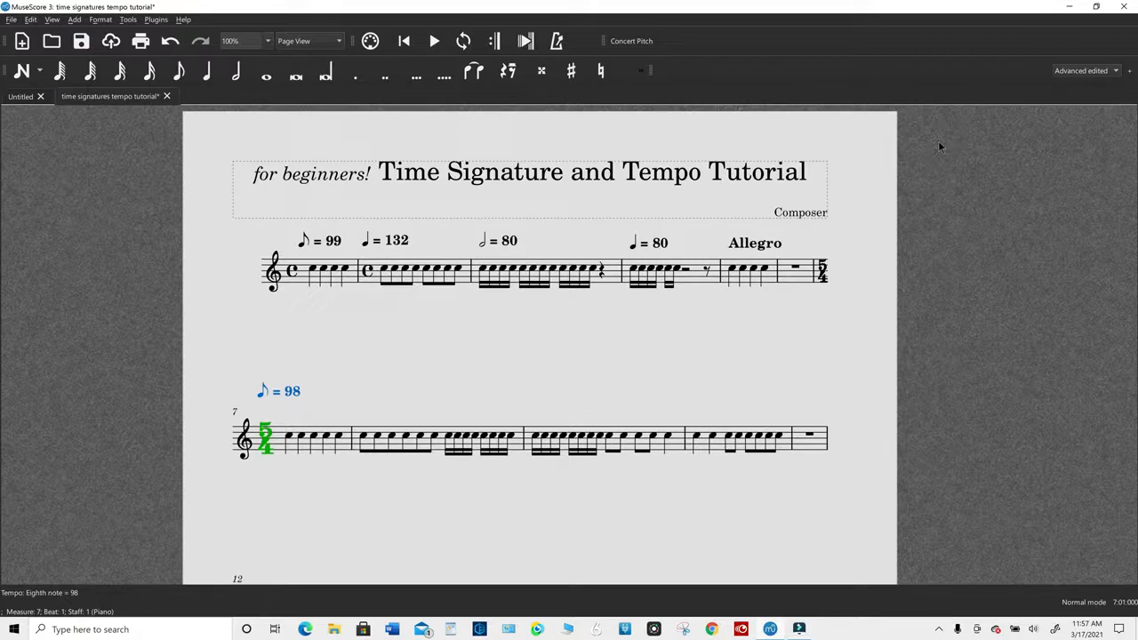
mouse_move(397, 446)
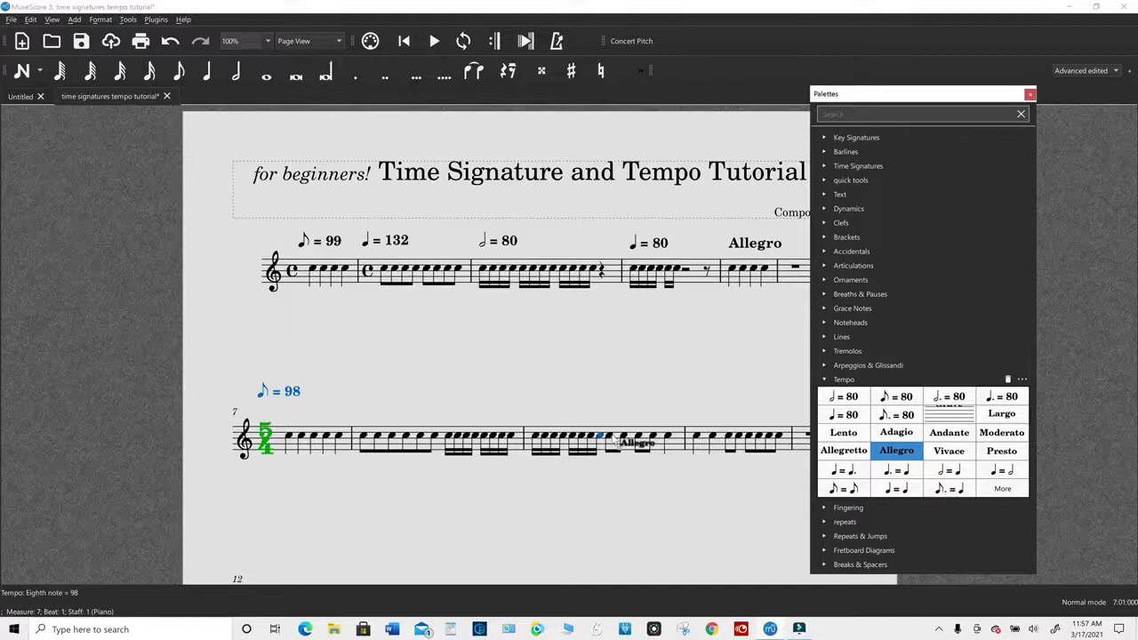
Step: Apply the Allegro tempo marking to a note in measure 9 and close the Palettes
double_click(896, 450)
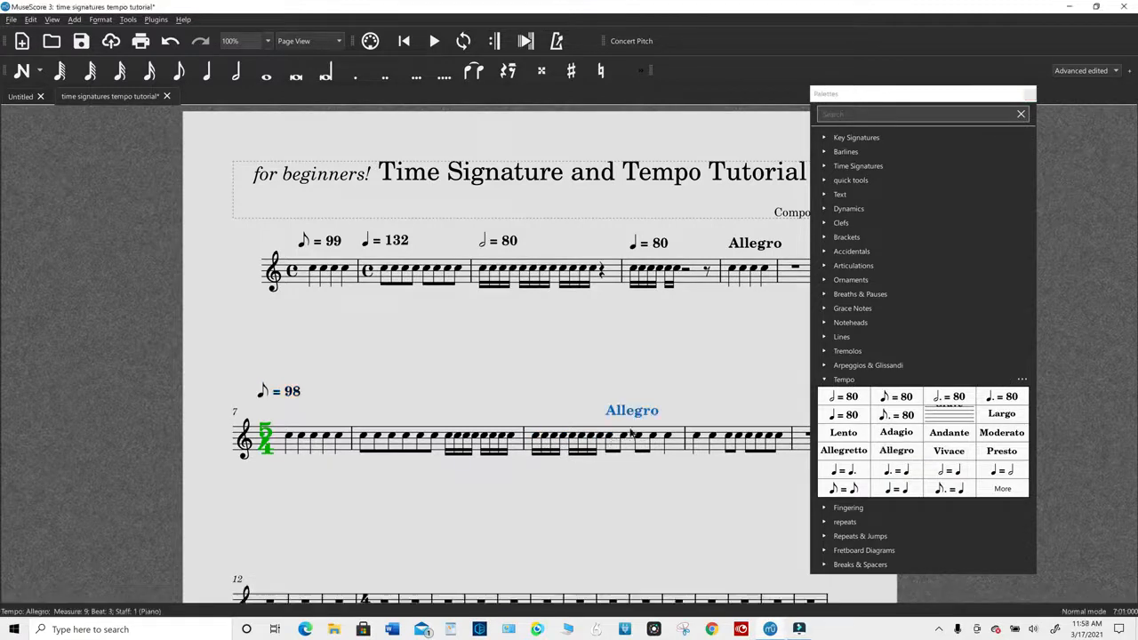
double_click(633, 410)
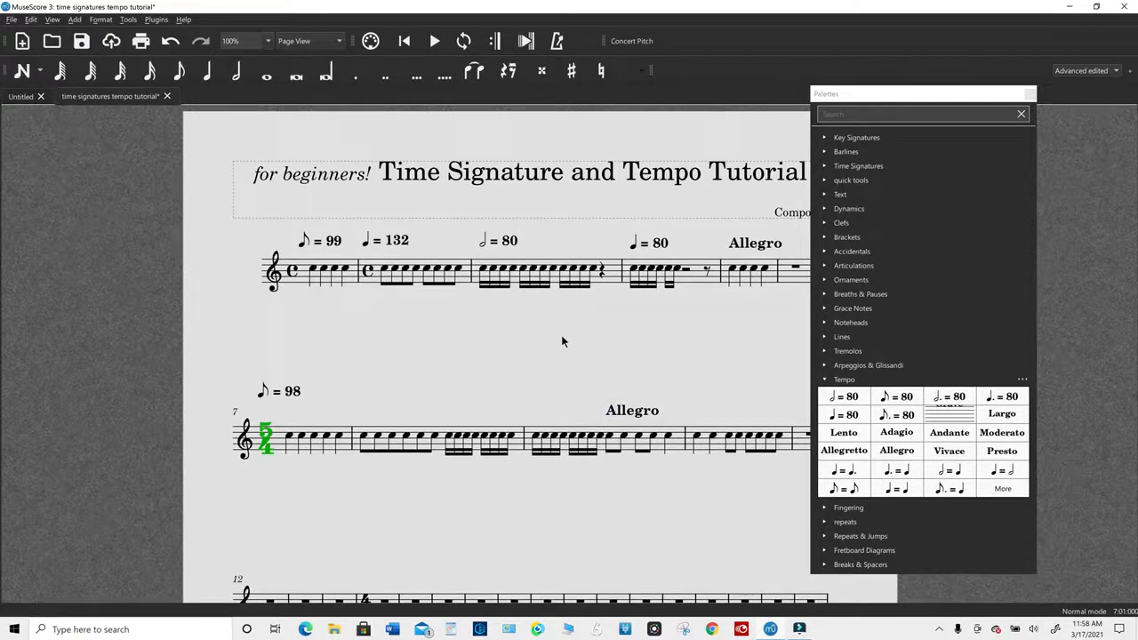
left_click(1021, 114)
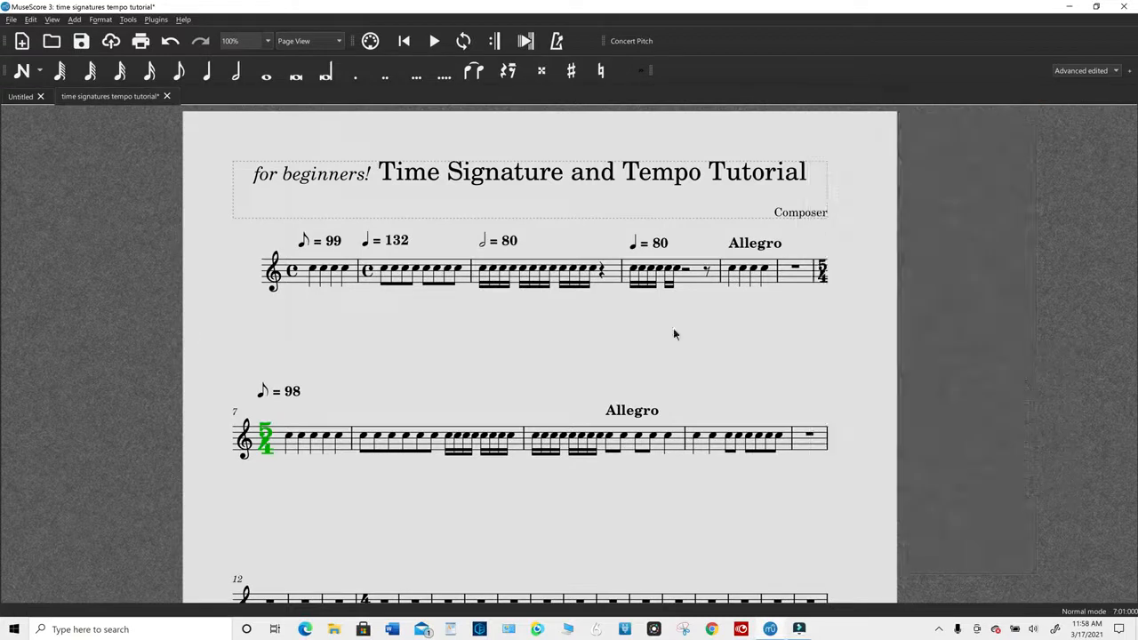